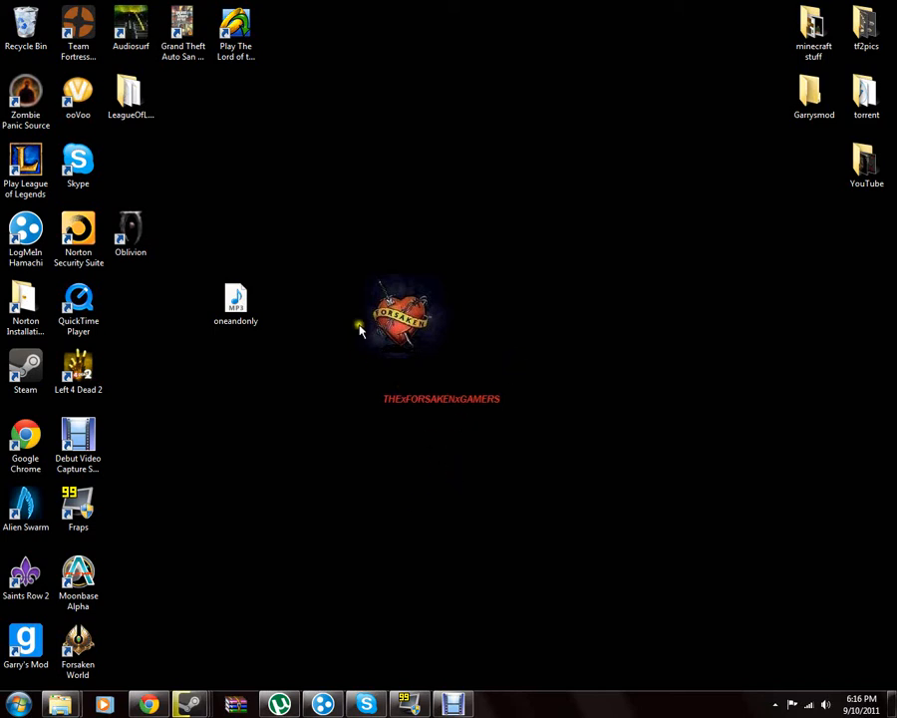
{"action": "mouse_move", "coordinate": [413, 263]}
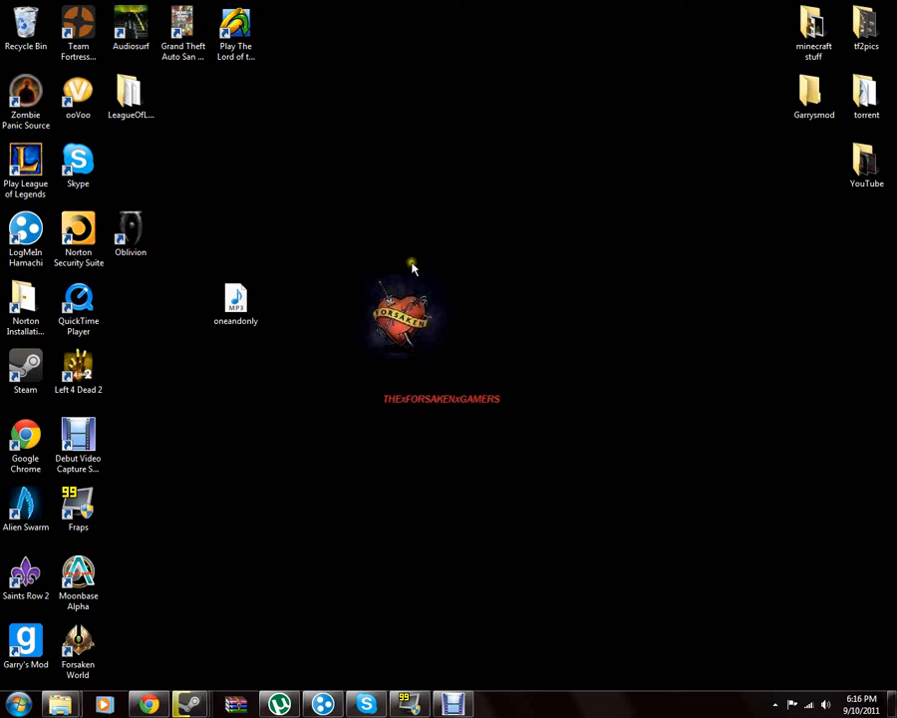
{"action": "mouse_move", "coordinate": [475, 230]}
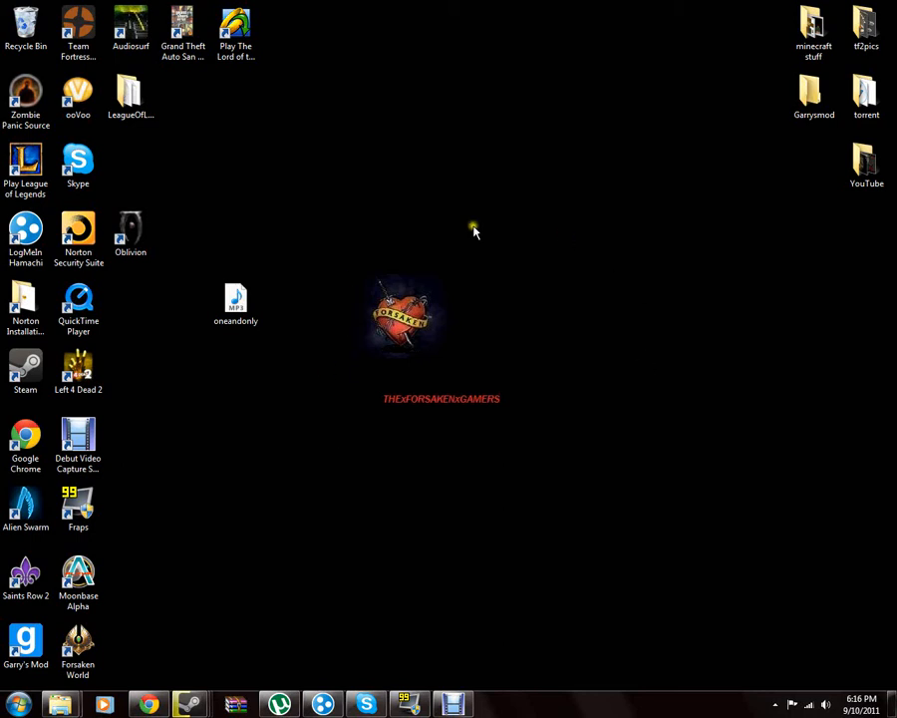
{"action": "mouse_move", "coordinate": [425, 551]}
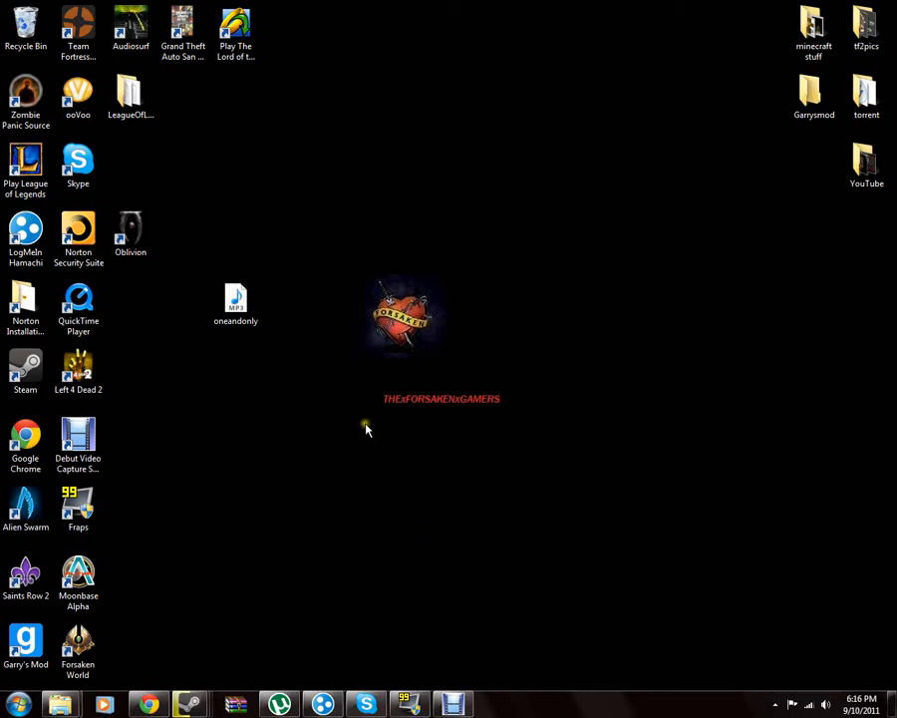
{"action": "mouse_move", "coordinate": [319, 486]}
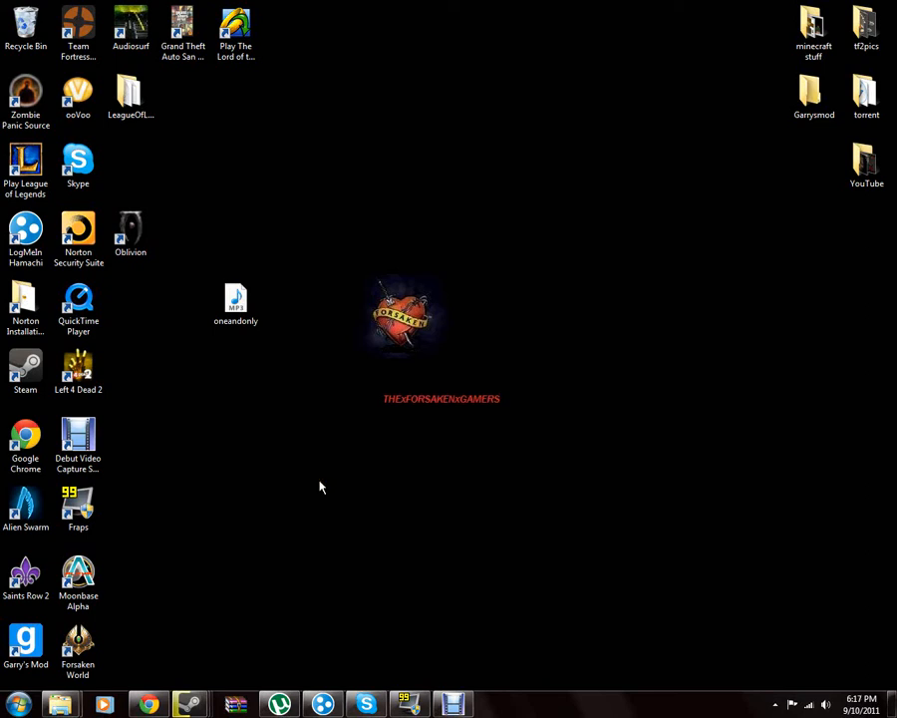
{"action": "mouse_move", "coordinate": [285, 423]}
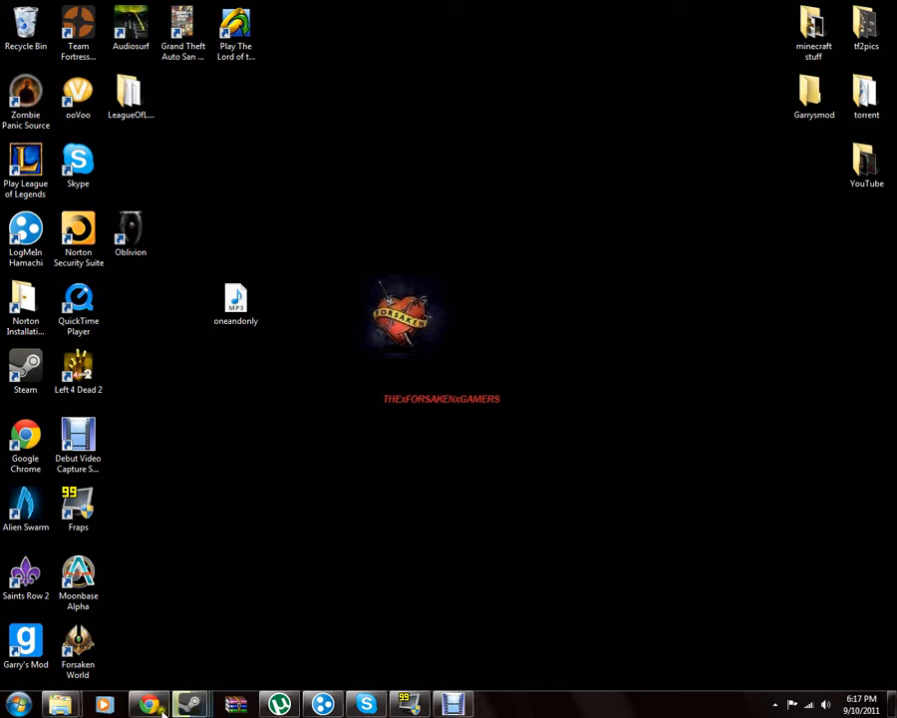
{"action": "mouse_move", "coordinate": [147, 706]}
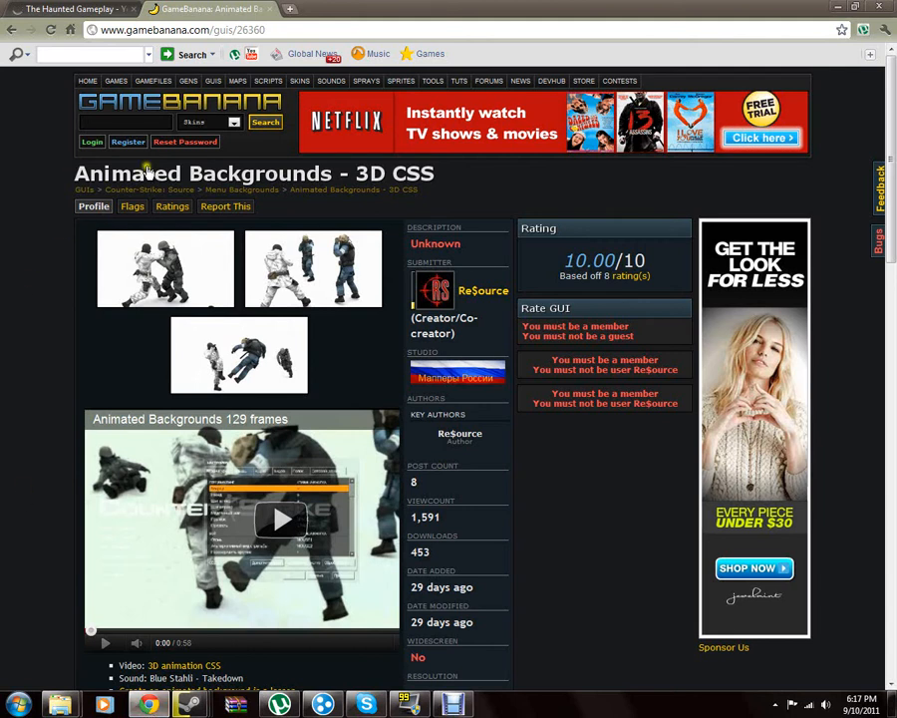
{"action": "mouse_move", "coordinate": [84, 190]}
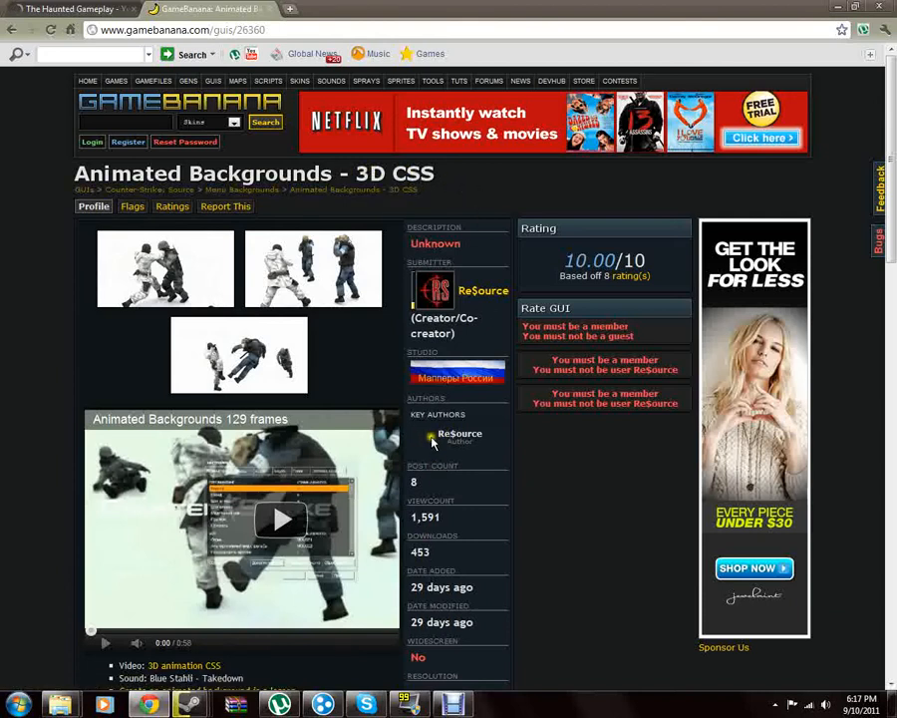
- Start the embedded preview video of the Animated Backgrounds - 3D CSS mod
{"action": "scroll", "scroll_direction": "down", "scroll_amount": 3}
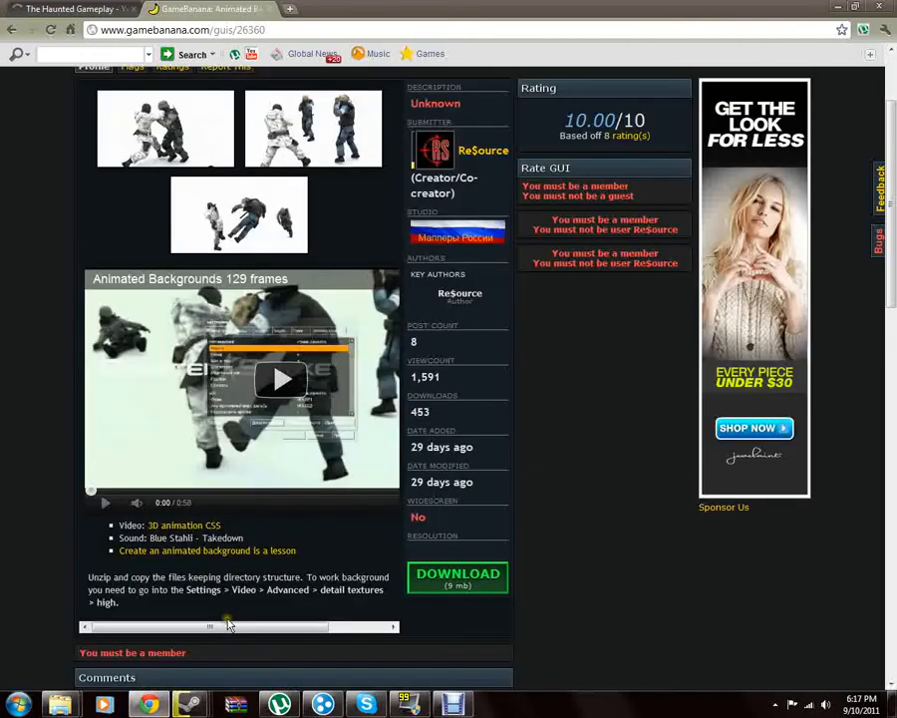
{"action": "scroll", "scroll_direction": "up", "scroll_amount": 3}
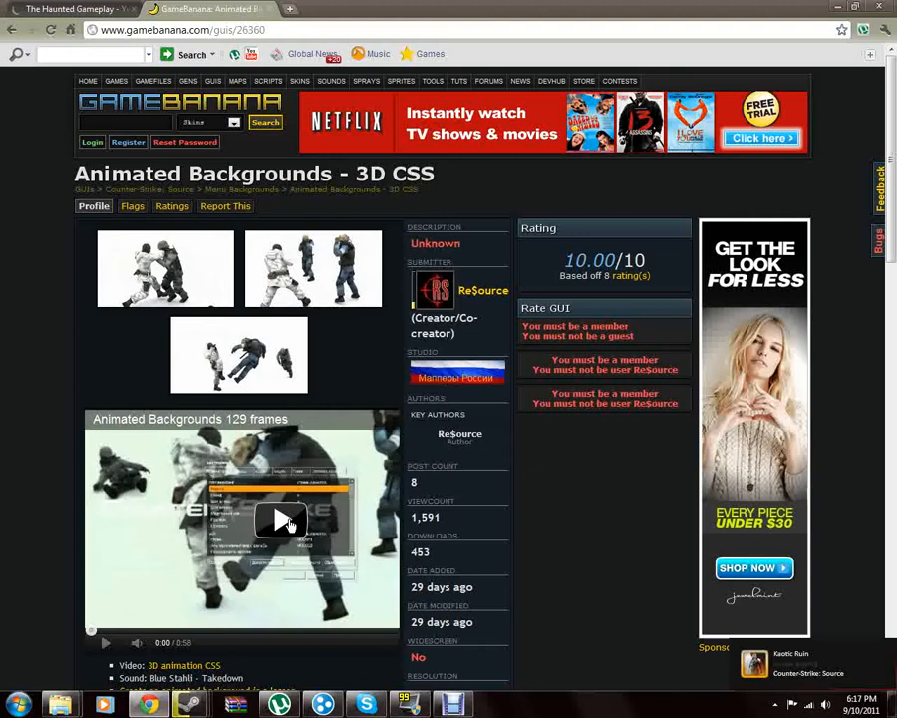
{"action": "left_click", "coordinate": [284, 518]}
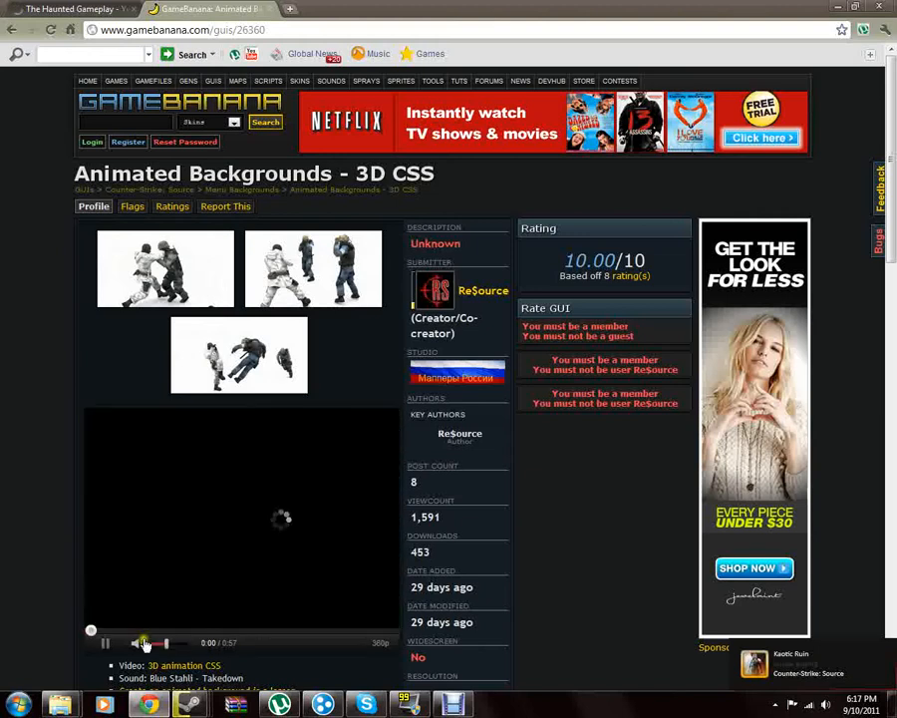
{"action": "left_click", "coordinate": [103, 642]}
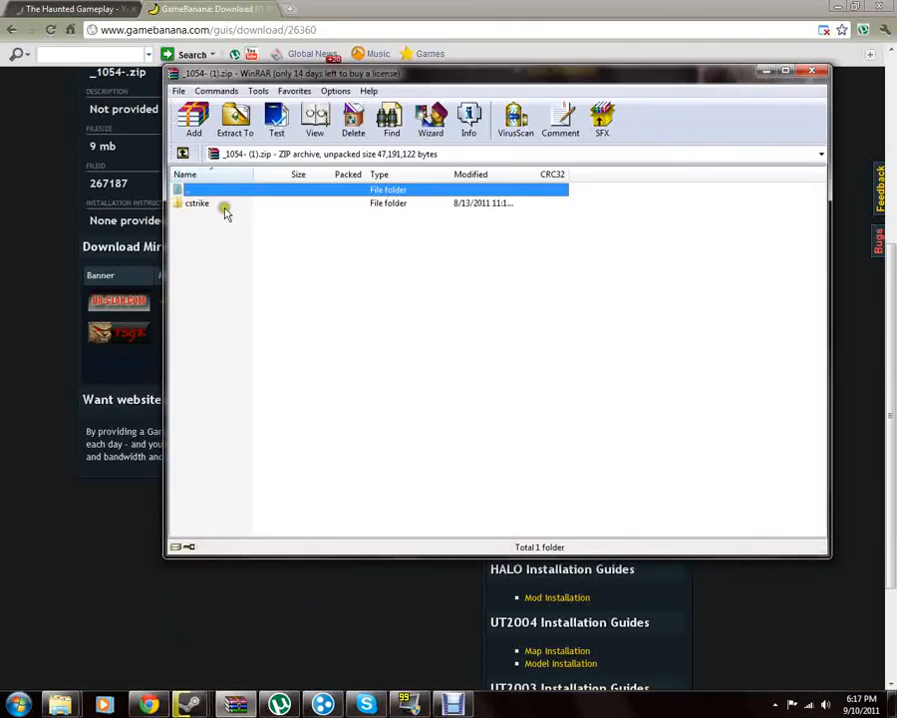
- Enter the archive's cstrike folder so its materials folder is listed
{"action": "double_click", "coordinate": [196, 204]}
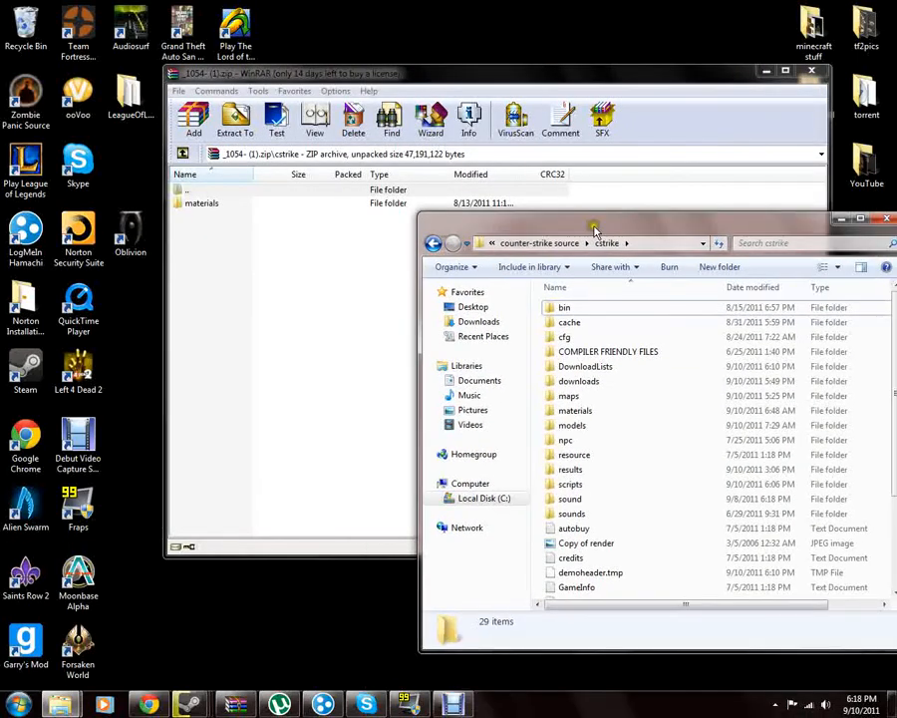
{"action": "mouse_move", "coordinate": [164, 196]}
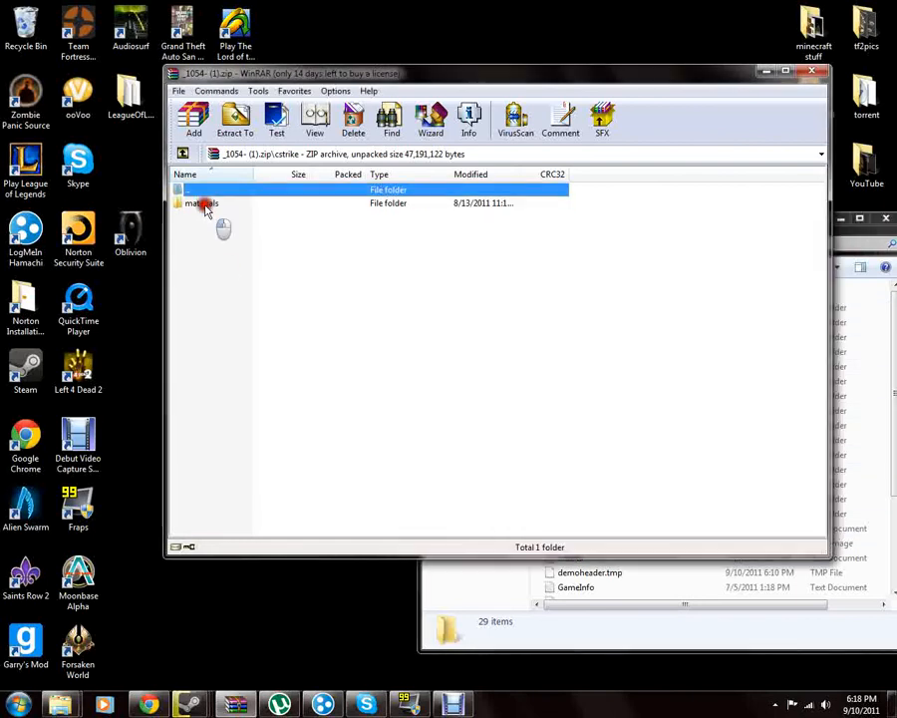
- Drag the archive's materials folder into the game's cstrike directory and close WinRAR
{"action": "left_click", "coordinate": [204, 203]}
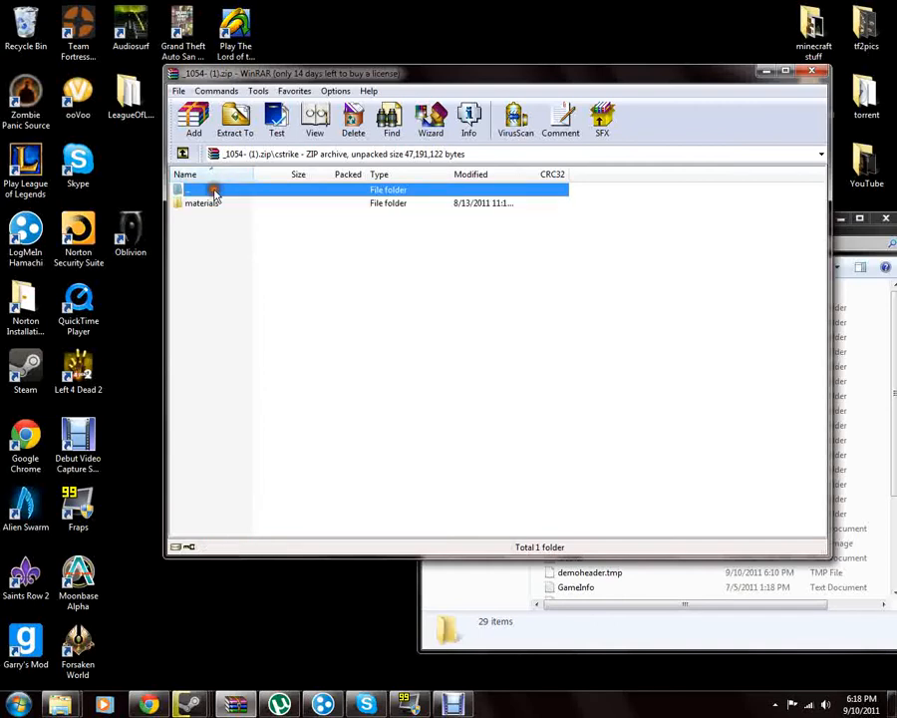
{"action": "left_click", "coordinate": [199, 203]}
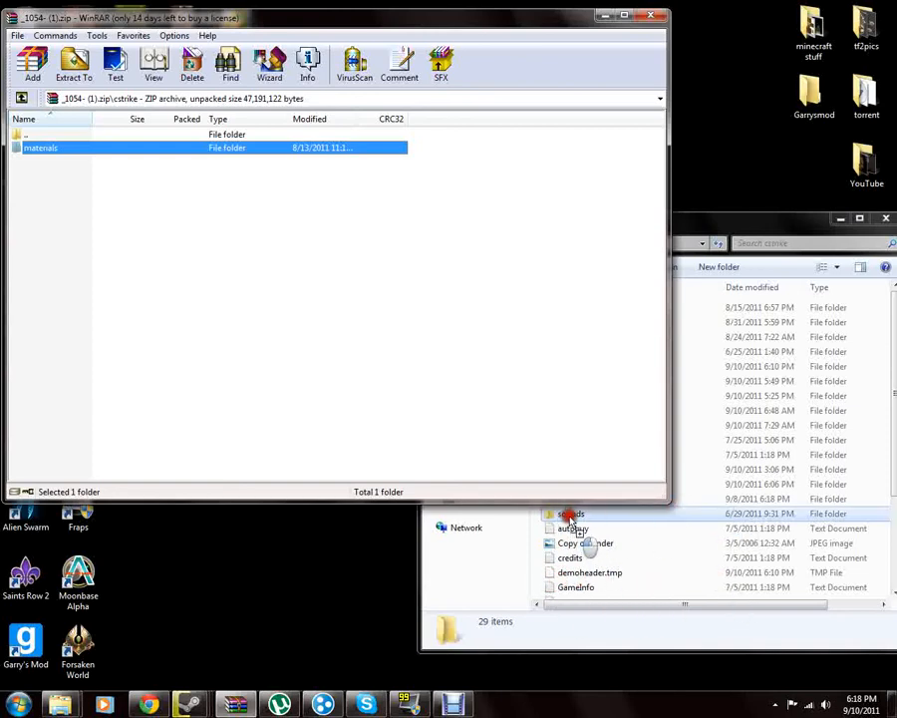
{"action": "mouse_move", "coordinate": [594, 519]}
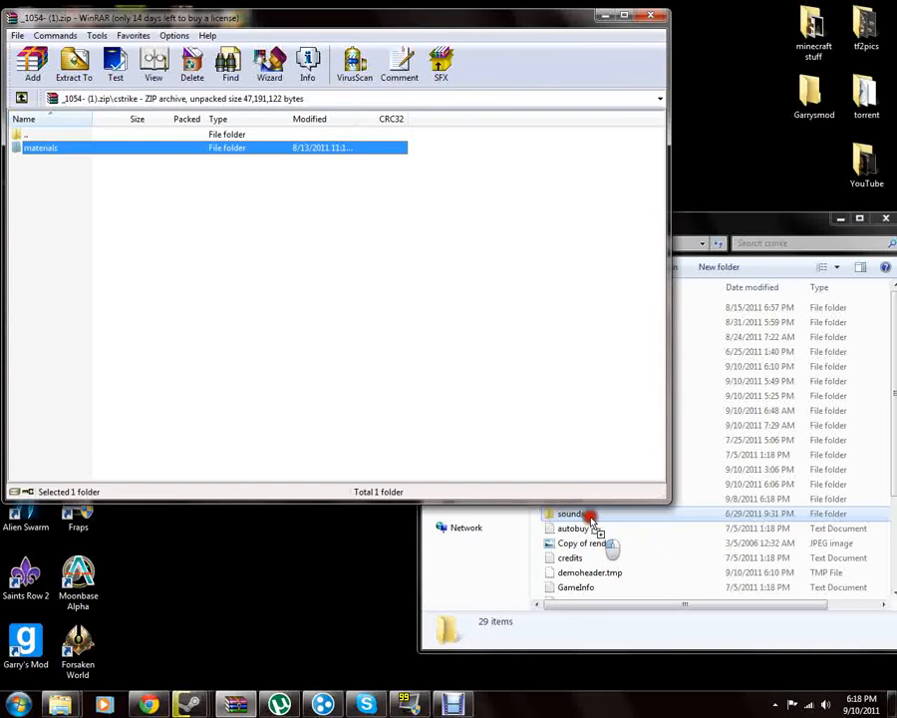
{"action": "mouse_move", "coordinate": [574, 558]}
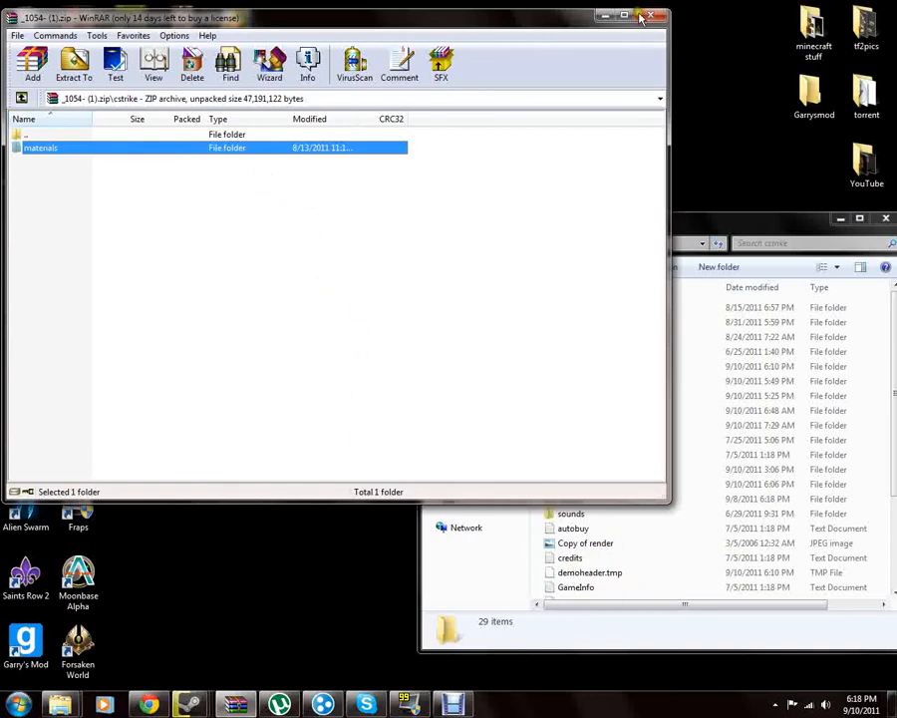
{"action": "left_click", "coordinate": [656, 16]}
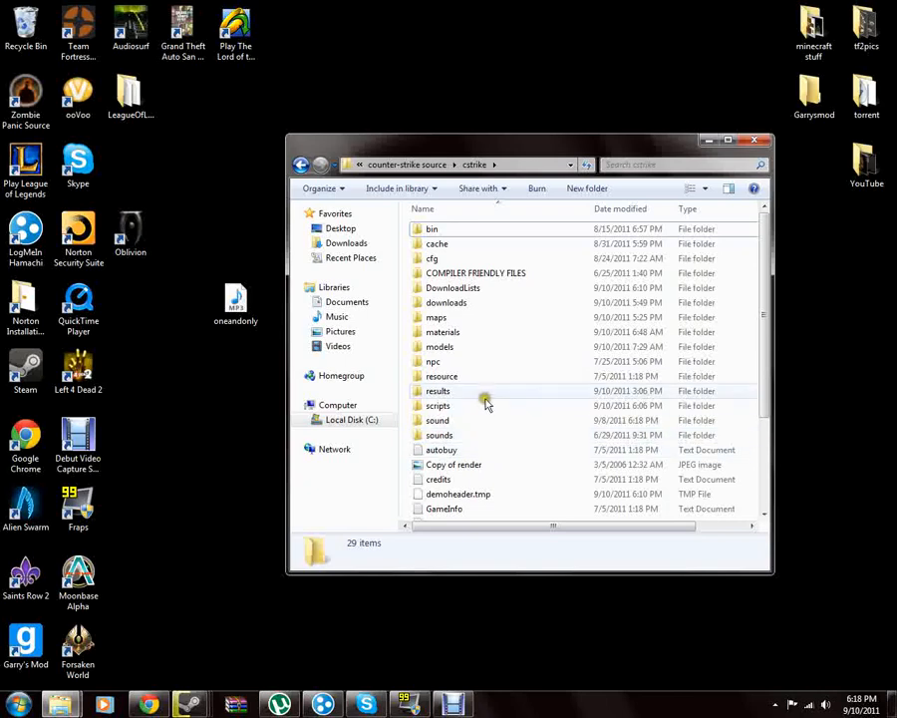
{"action": "mouse_move", "coordinate": [439, 407]}
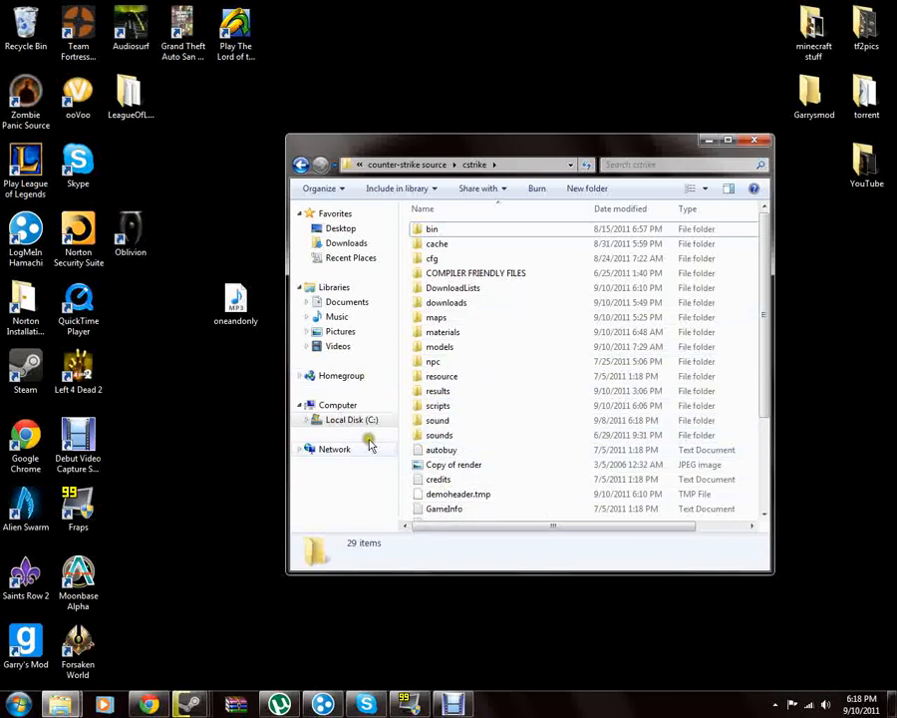
{"action": "mouse_move", "coordinate": [742, 140]}
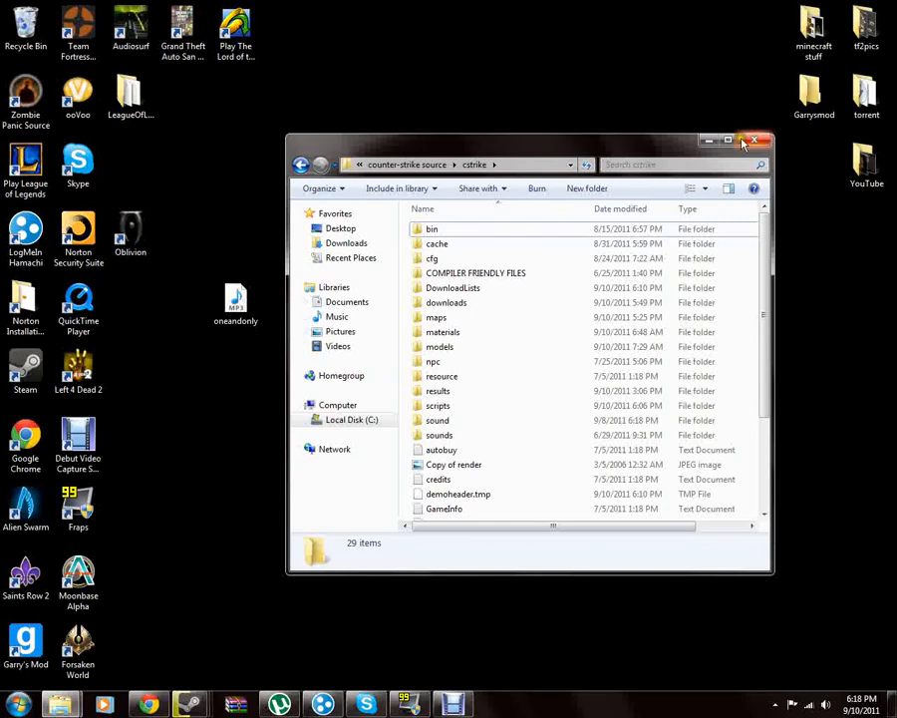
- Close the cstrike Explorer window, returning to the desktop
{"action": "left_click", "coordinate": [753, 139]}
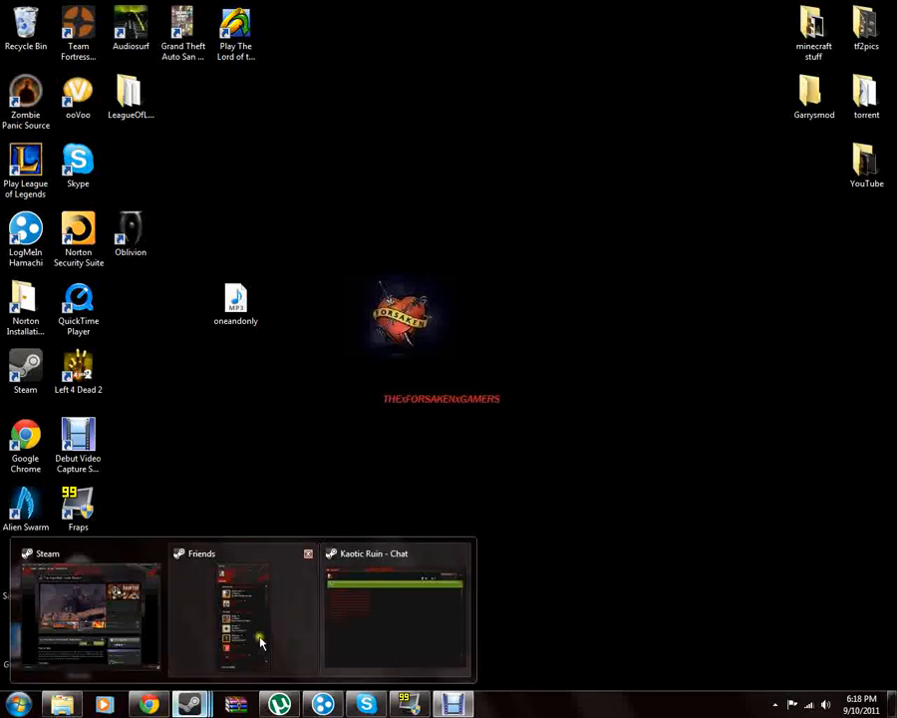
- Bring Steam forward and select Counter-Strike: Source in the Library
{"action": "left_click", "coordinate": [89, 614]}
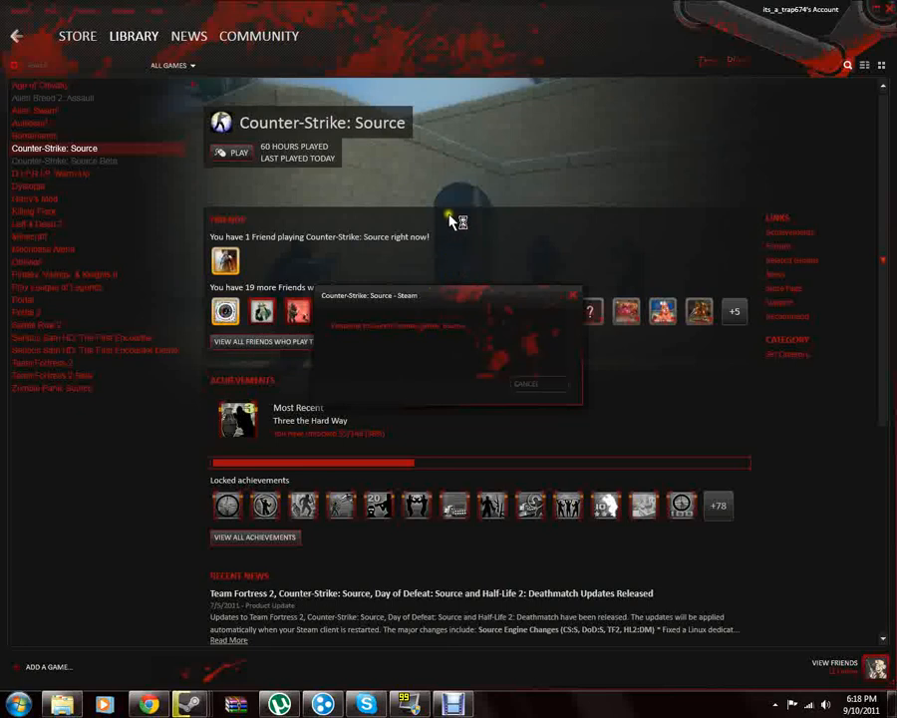
{"action": "left_click", "coordinate": [527, 383]}
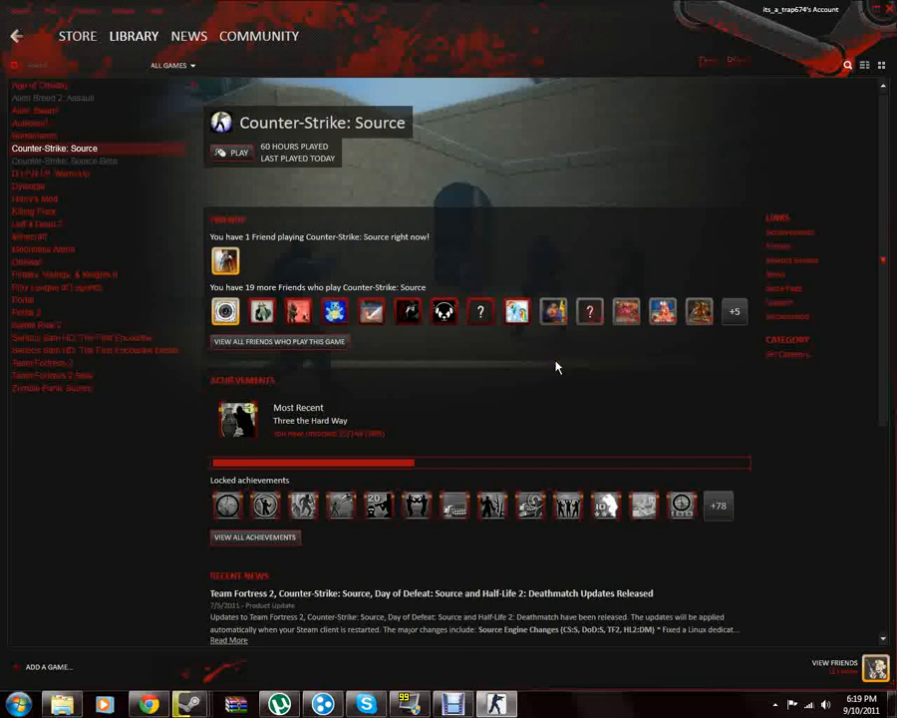
{"action": "mouse_move", "coordinate": [578, 353]}
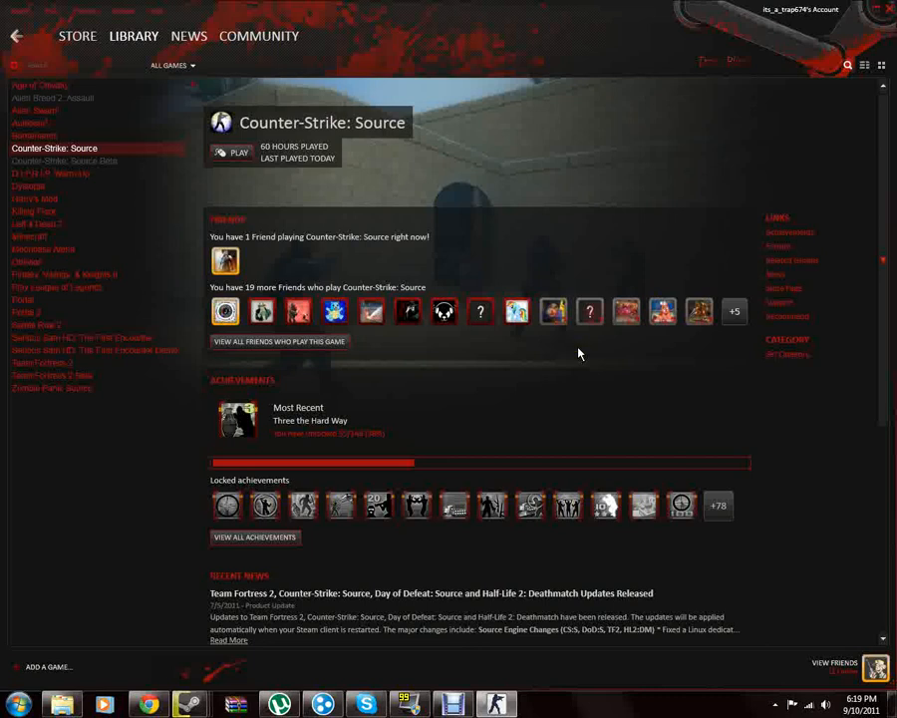
{"action": "mouse_move", "coordinate": [199, 307]}
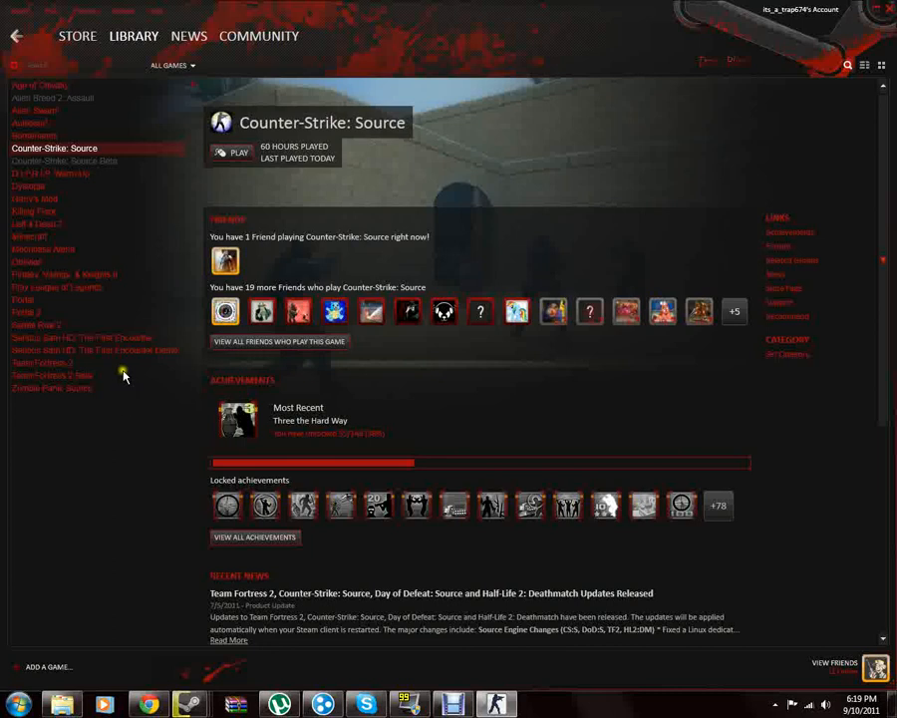
{"action": "mouse_move", "coordinate": [68, 514]}
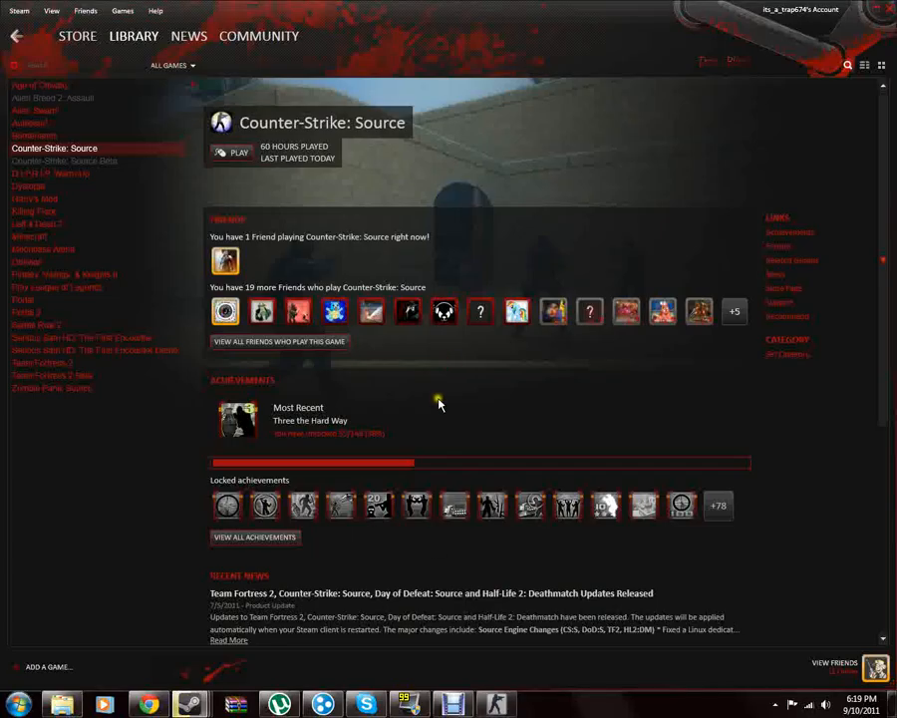
{"action": "mouse_move", "coordinate": [450, 704]}
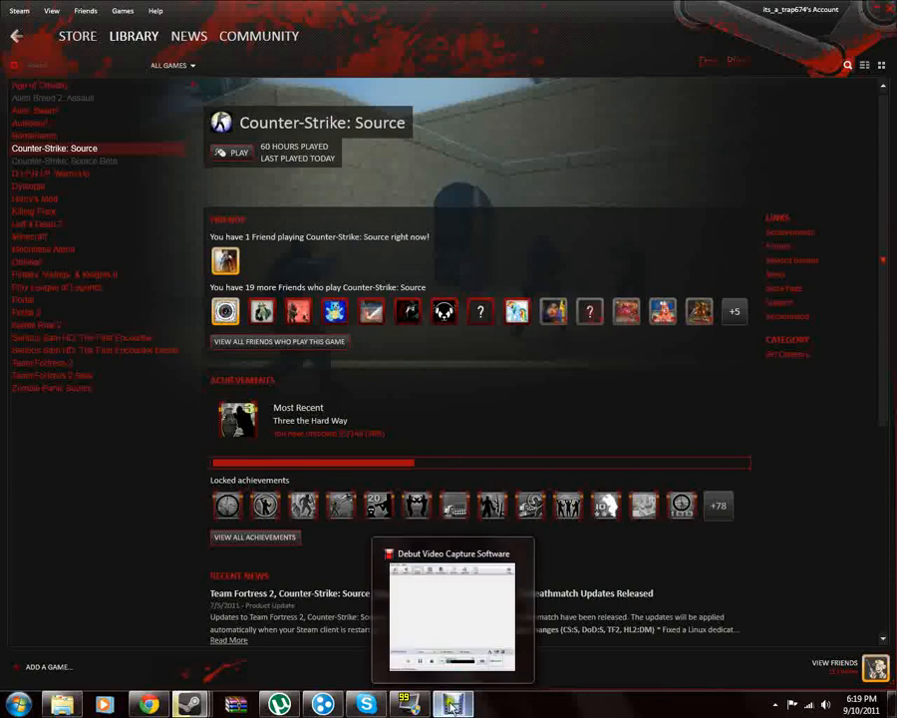